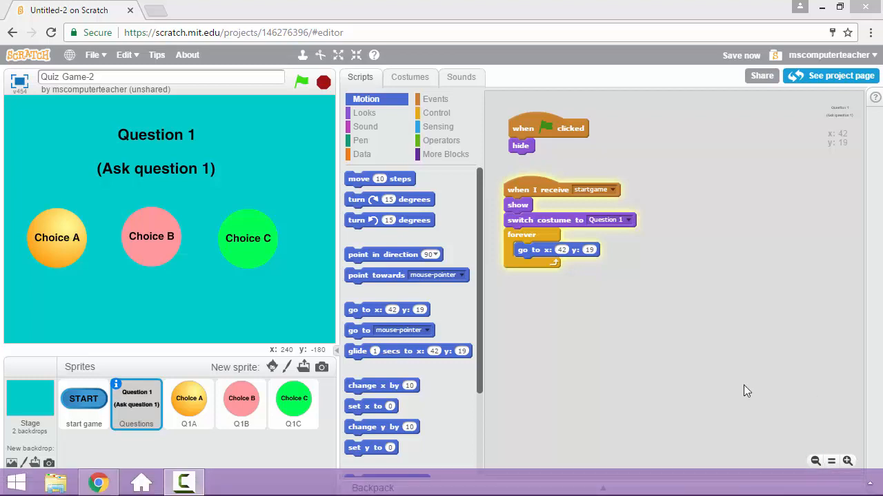
- Select the Q1A sprite, glance at its costume, and return to its empty scripts
{"action": "left_click", "coordinate": [188, 403]}
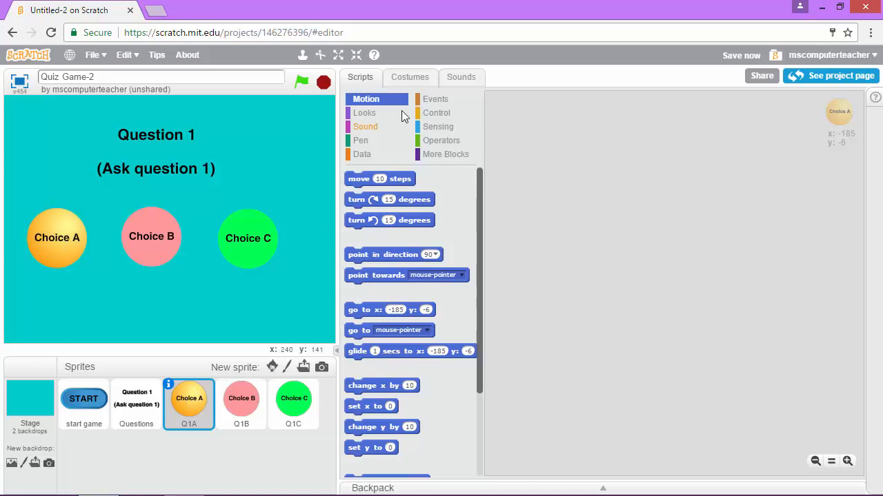
{"action": "left_click", "coordinate": [411, 77]}
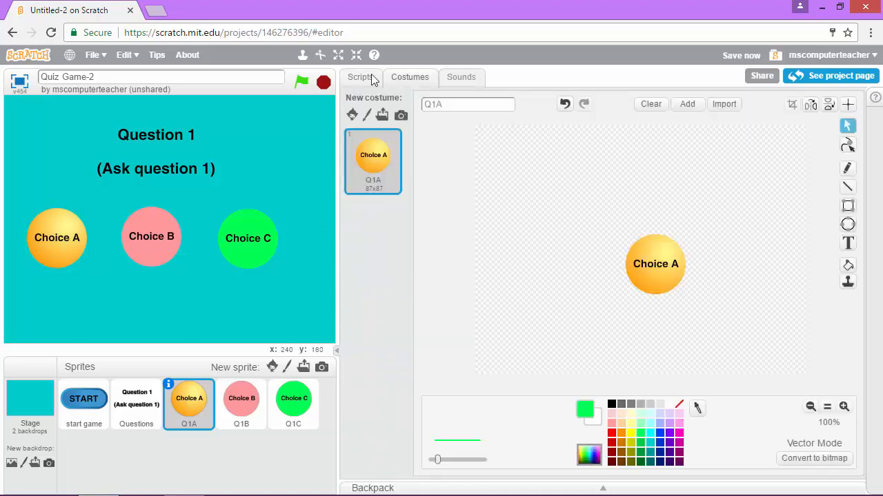
{"action": "left_click", "coordinate": [361, 77]}
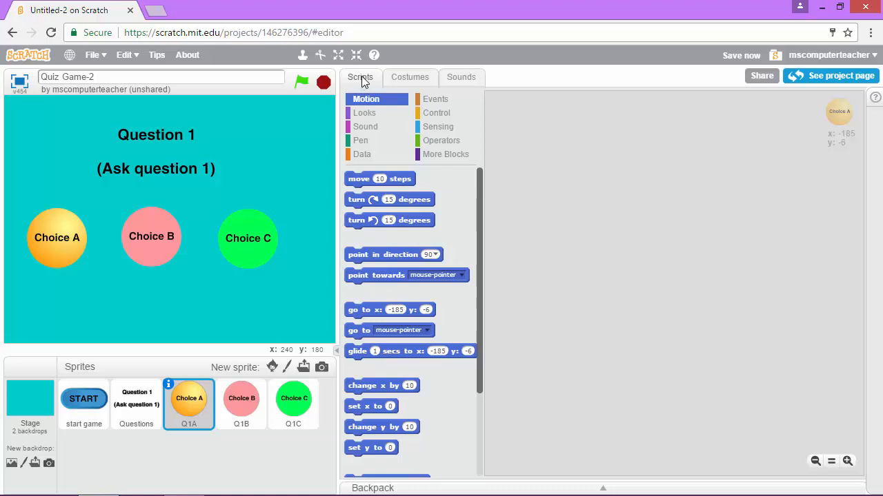
- Build a green-flag script that hides Choice A, ready for a startgame script
{"action": "left_click", "coordinate": [436, 99]}
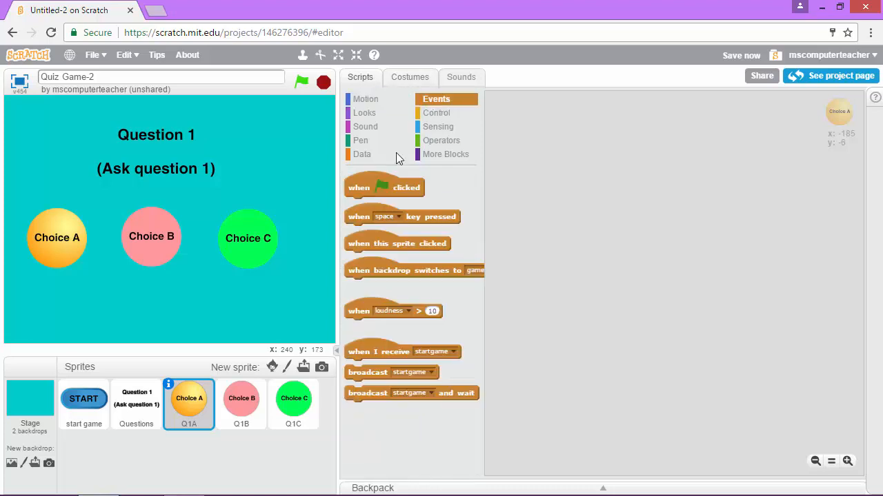
{"action": "left_click_drag", "start_coordinate": [384, 188], "coordinate": [552, 140]}
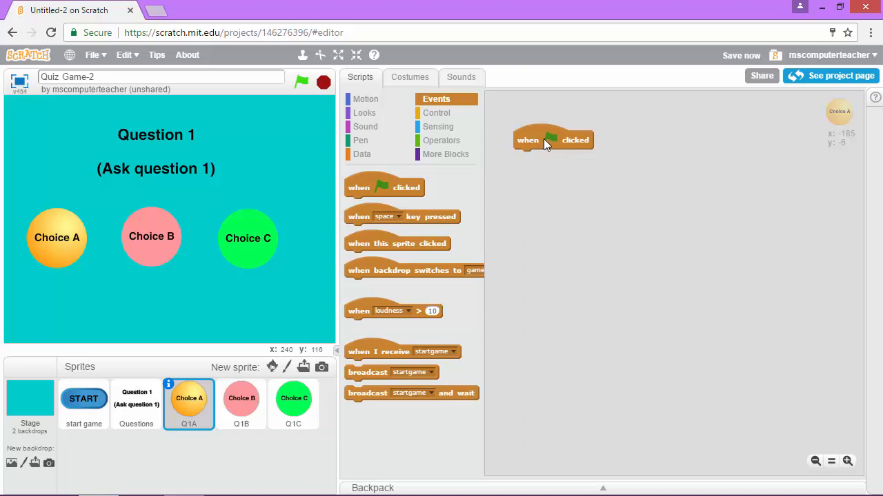
{"action": "left_click", "coordinate": [364, 113]}
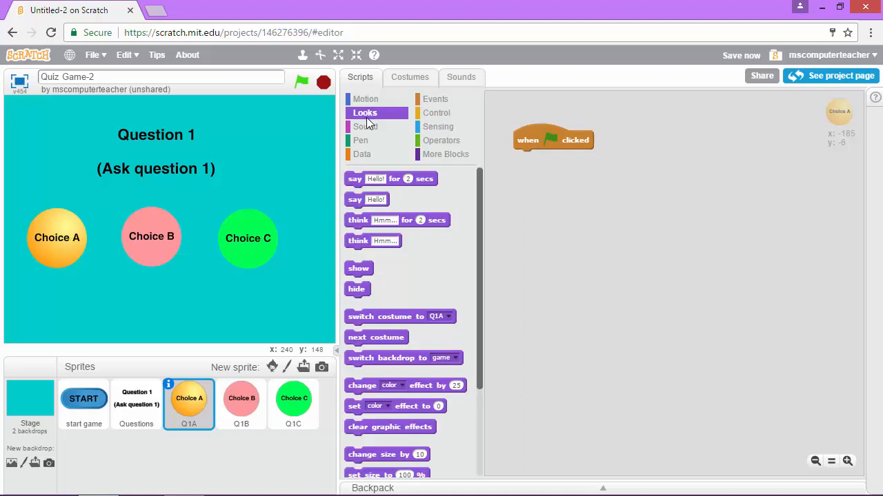
{"action": "left_click_drag", "start_coordinate": [355, 290], "coordinate": [525, 177]}
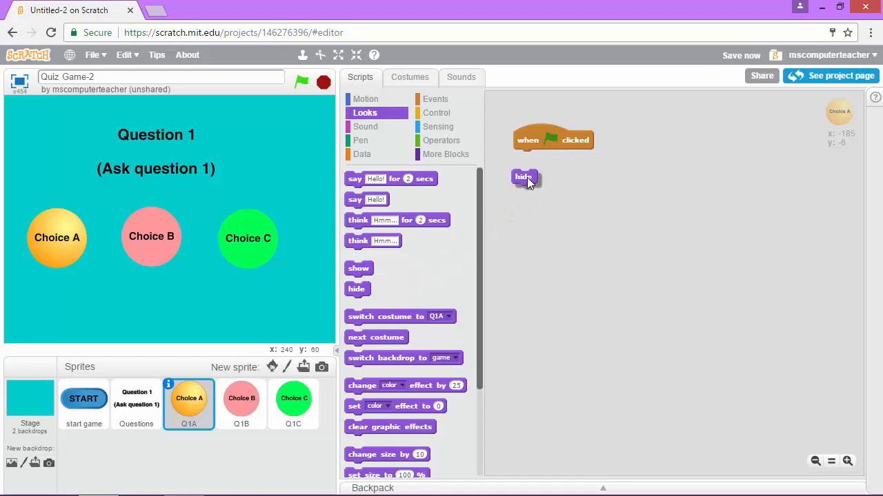
{"action": "left_click_drag", "start_coordinate": [524, 177], "coordinate": [526, 157]}
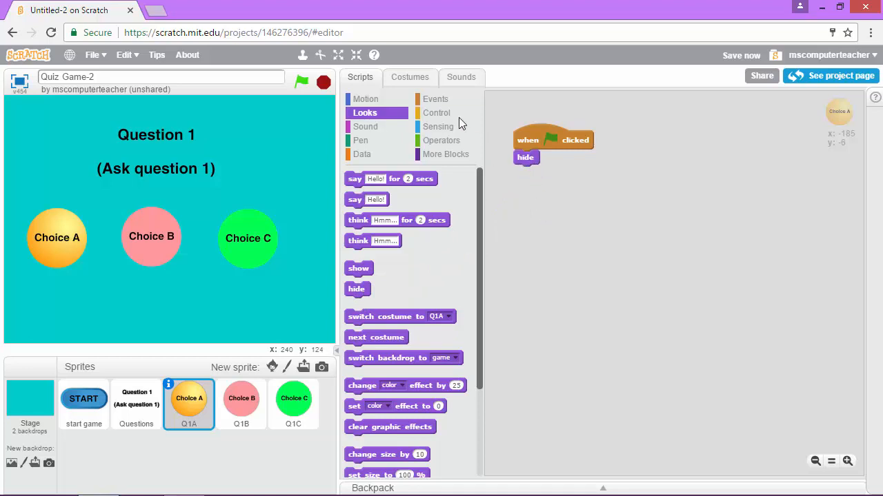
{"action": "left_click", "coordinate": [436, 99]}
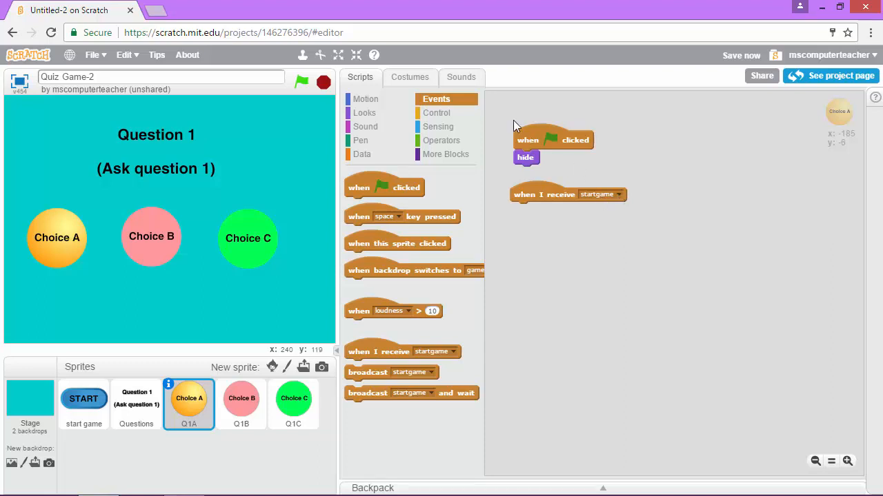
- Under startgame, show Choice A and forever go to x -185, y -6
{"action": "left_click", "coordinate": [364, 113]}
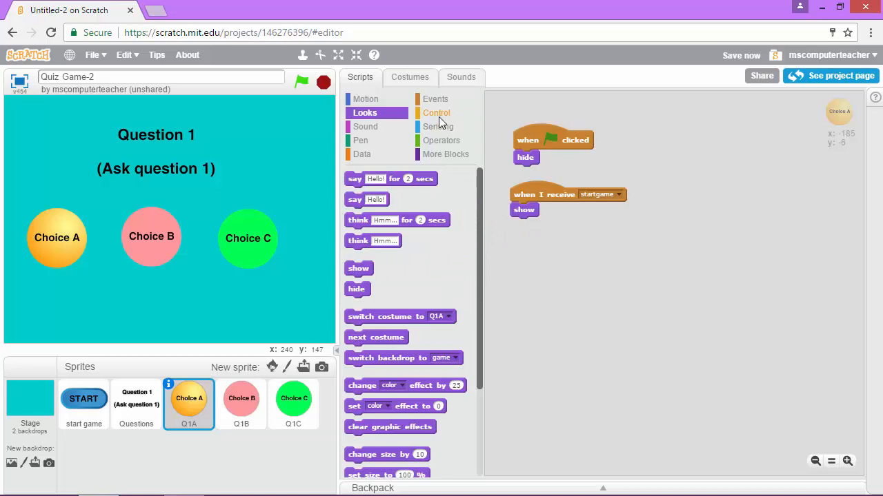
{"action": "left_click", "coordinate": [436, 113]}
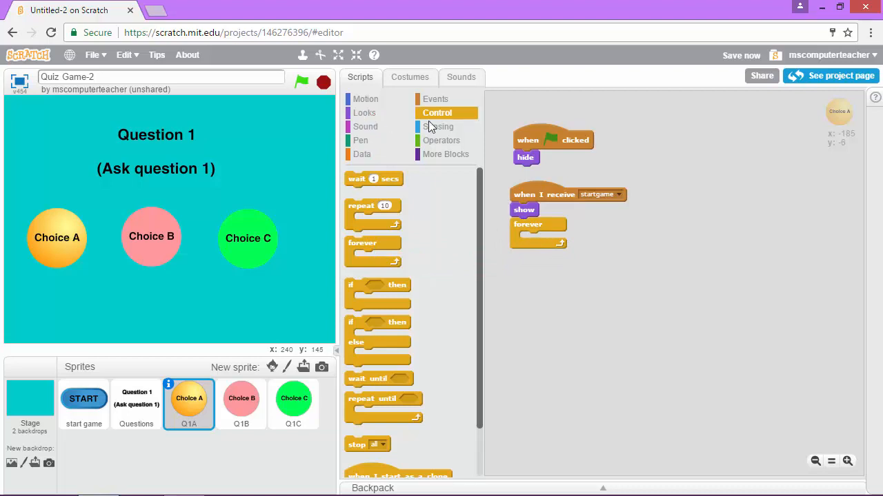
{"action": "left_click", "coordinate": [365, 99]}
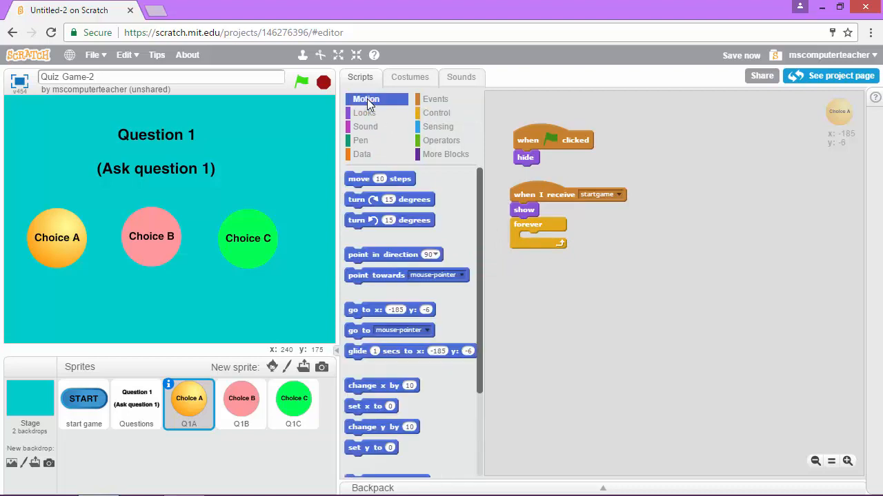
{"action": "left_click_drag", "start_coordinate": [389, 309], "coordinate": [517, 276]}
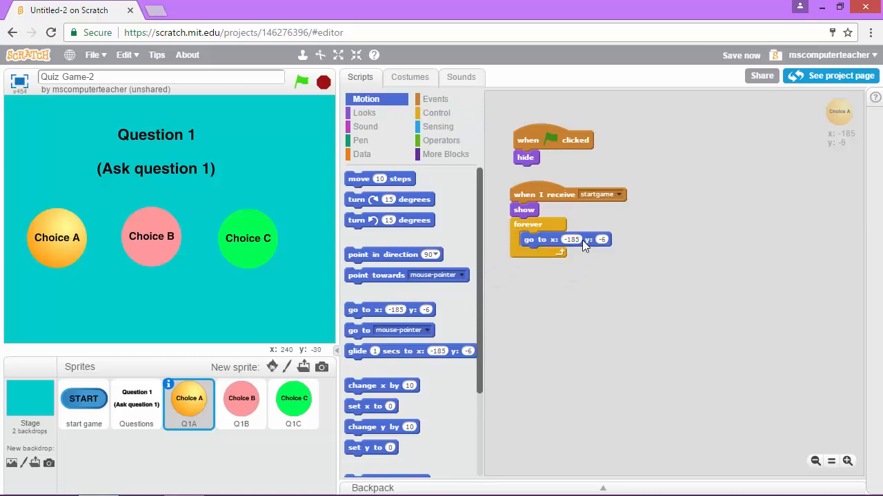
{"action": "mouse_move", "coordinate": [52, 233]}
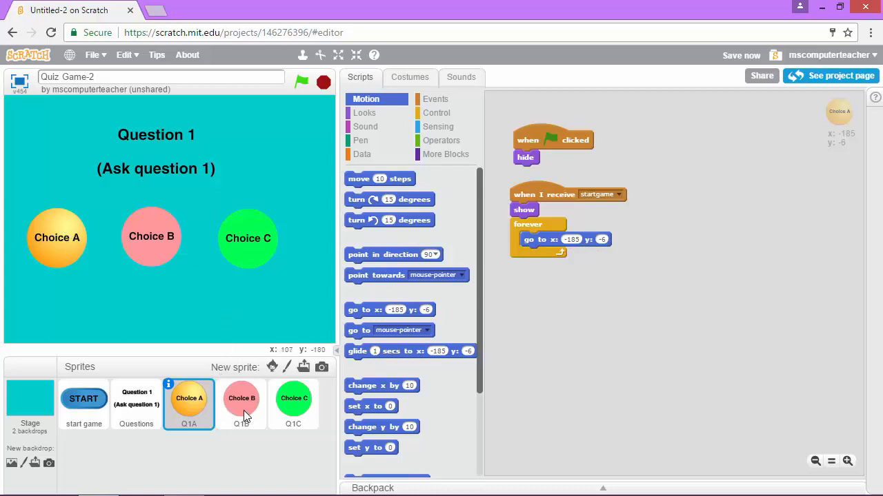
{"action": "mouse_move", "coordinate": [240, 405]}
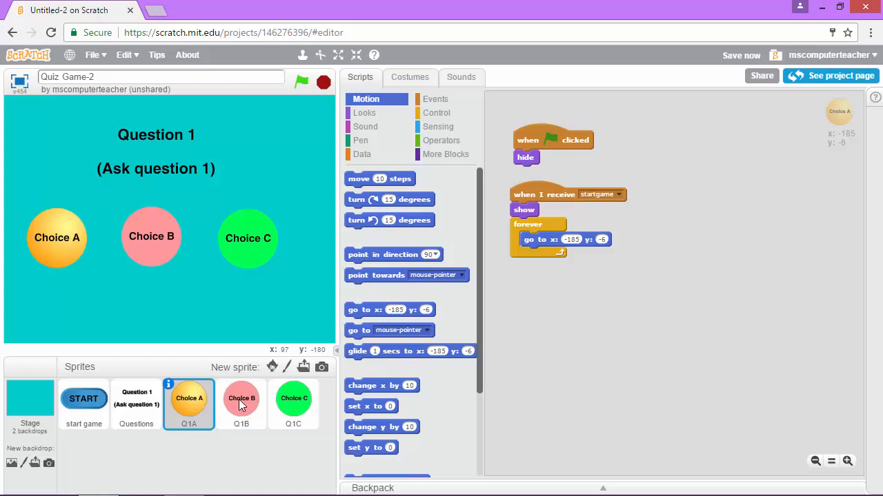
{"action": "mouse_move", "coordinate": [298, 401]}
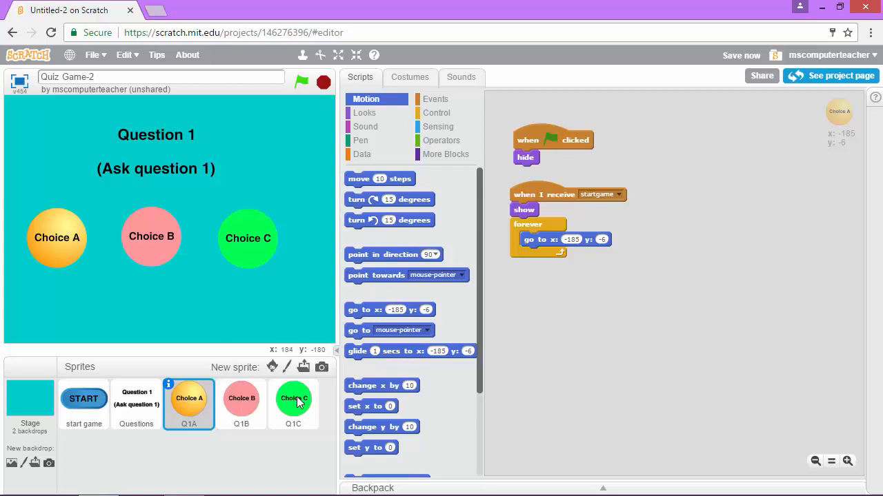
{"action": "mouse_move", "coordinate": [249, 411]}
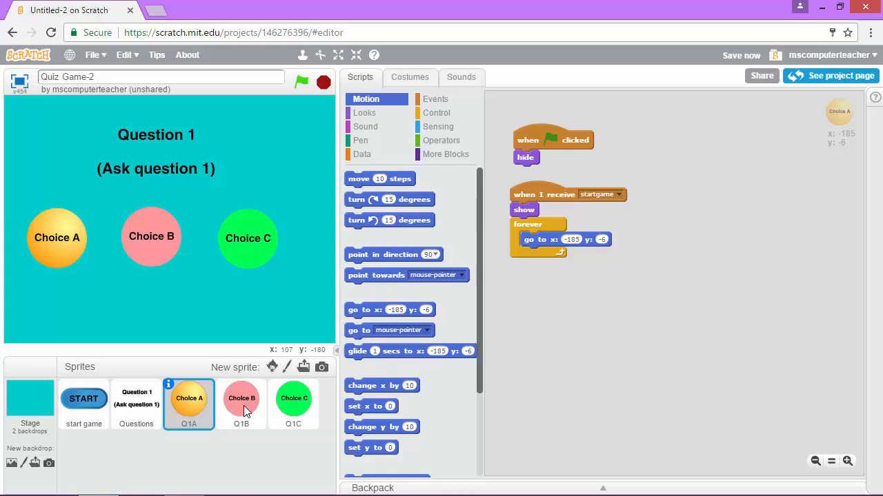
- Give Q1B a green-flag script that hides the sprite
{"action": "left_click", "coordinate": [241, 403]}
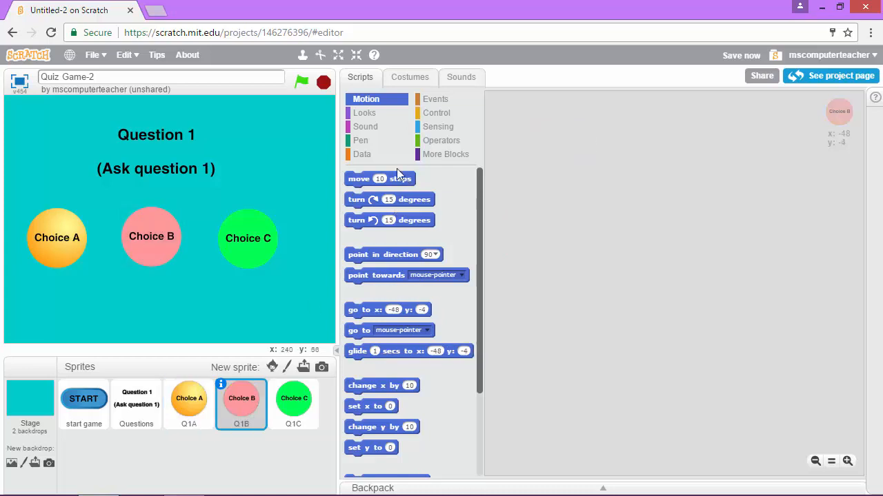
{"action": "left_click", "coordinate": [435, 100]}
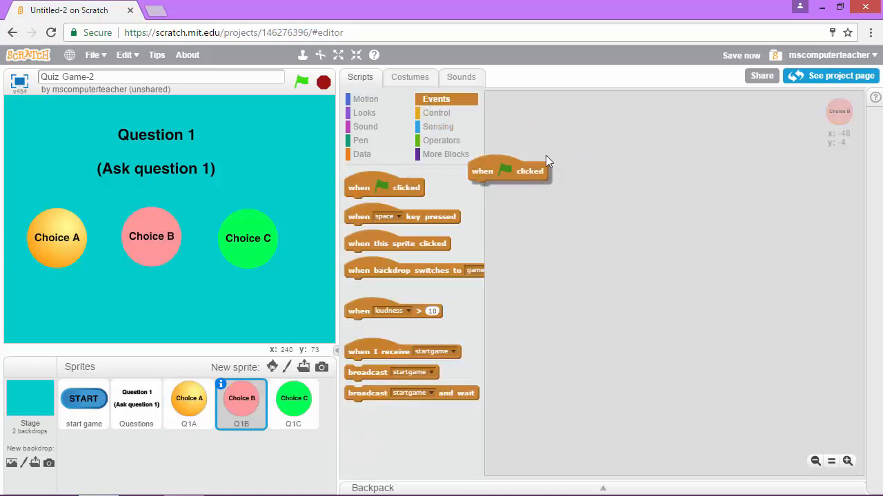
{"action": "left_click_drag", "start_coordinate": [507, 171], "coordinate": [549, 146]}
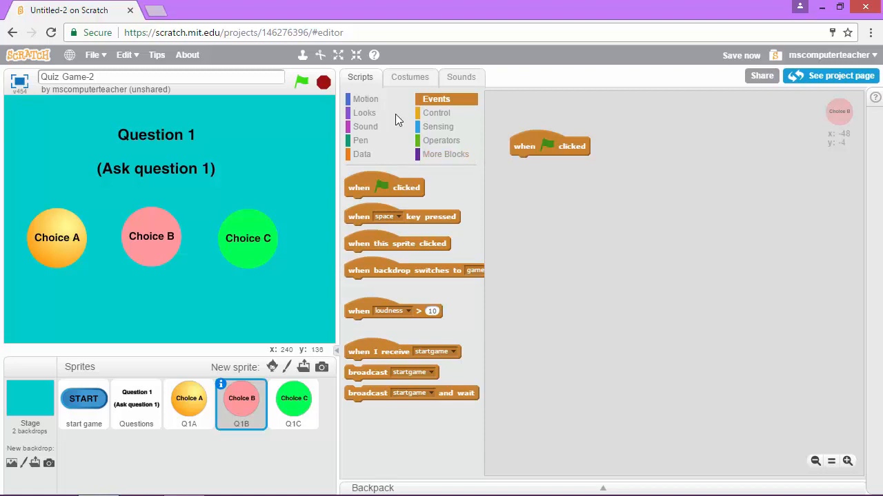
{"action": "left_click", "coordinate": [364, 113]}
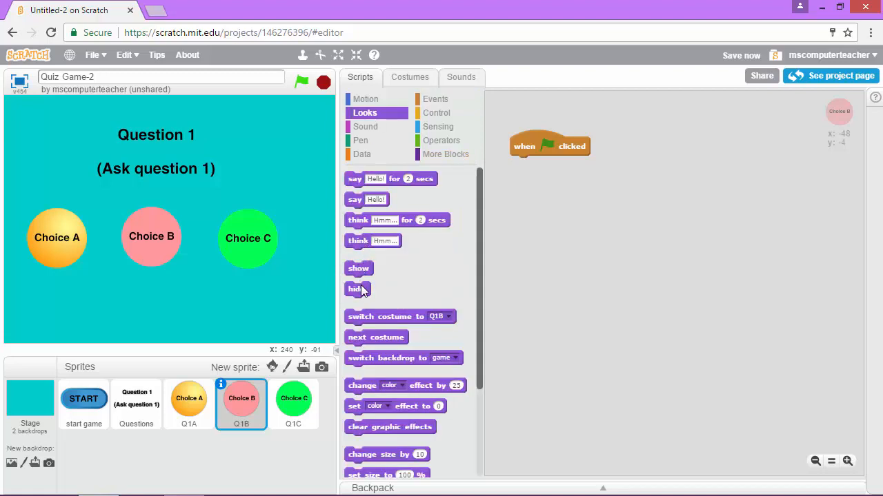
{"action": "left_click_drag", "start_coordinate": [356, 290], "coordinate": [522, 162]}
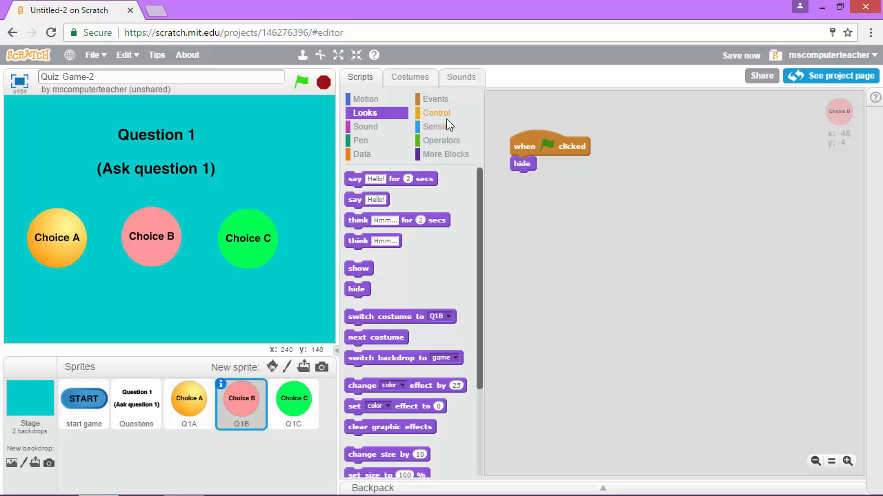
{"action": "left_click", "coordinate": [435, 99]}
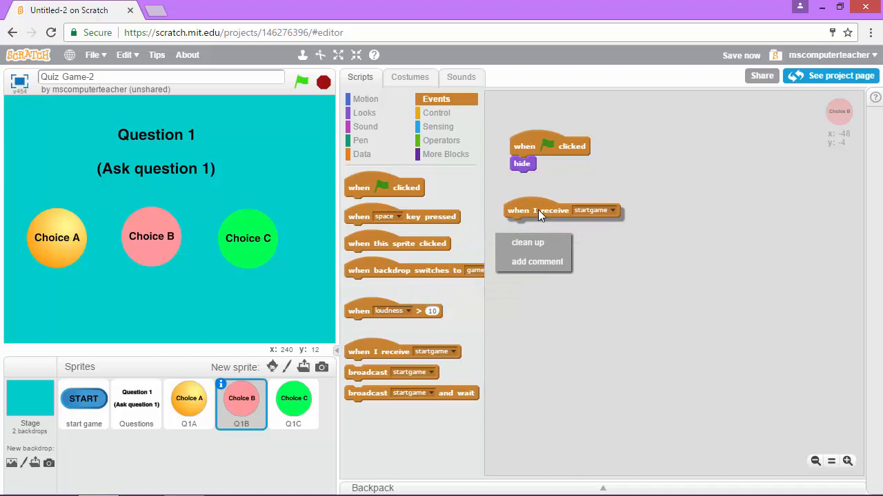
{"action": "left_click", "coordinate": [509, 261]}
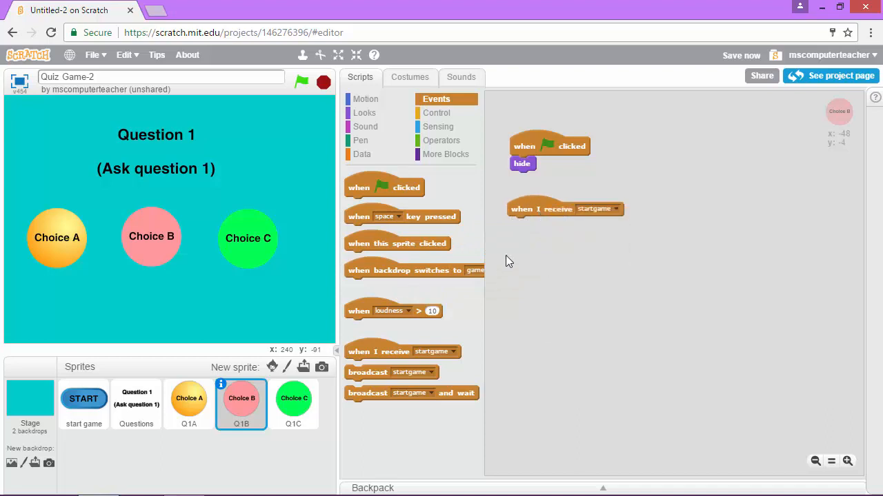
{"action": "mouse_move", "coordinate": [375, 127]}
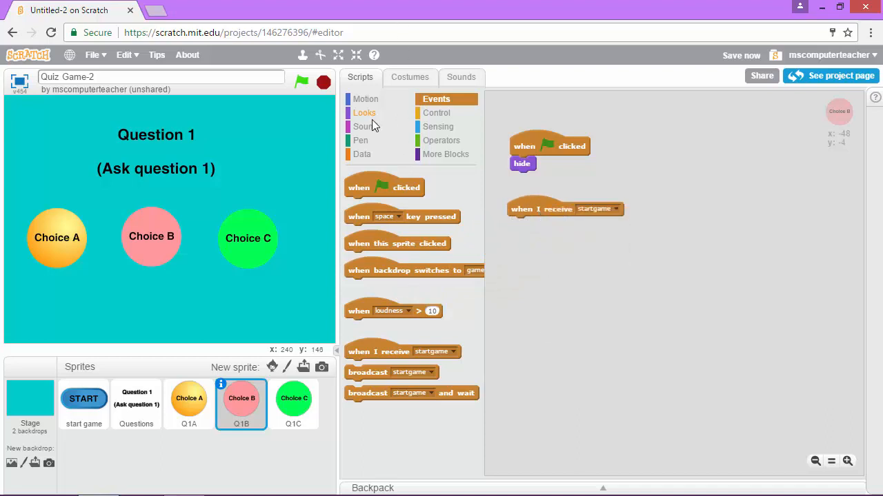
- On startgame, show Q1B and forever go to x -48, y -4
{"action": "left_click", "coordinate": [364, 113]}
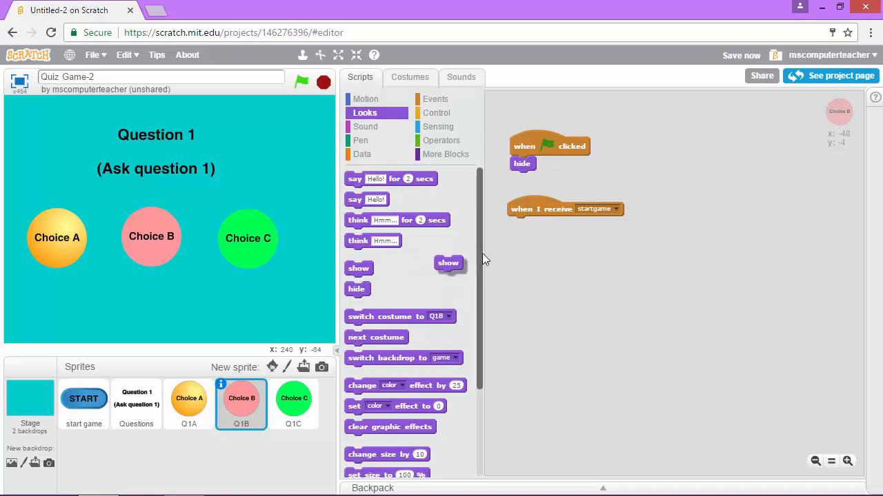
{"action": "left_click_drag", "start_coordinate": [449, 262], "coordinate": [521, 223]}
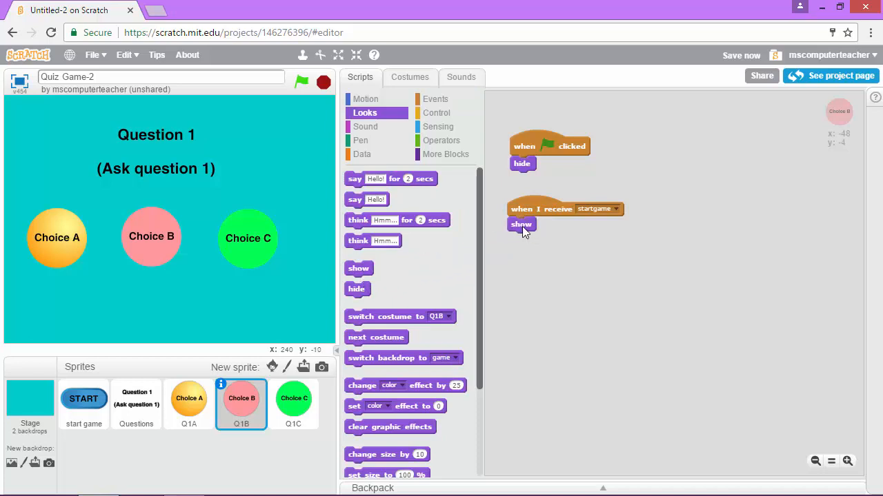
{"action": "left_click", "coordinate": [436, 113]}
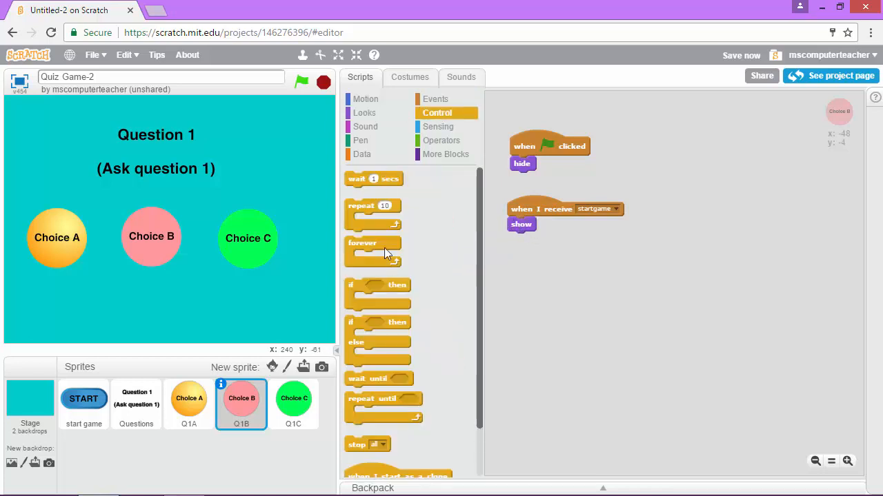
{"action": "left_click_drag", "start_coordinate": [361, 251], "coordinate": [535, 248]}
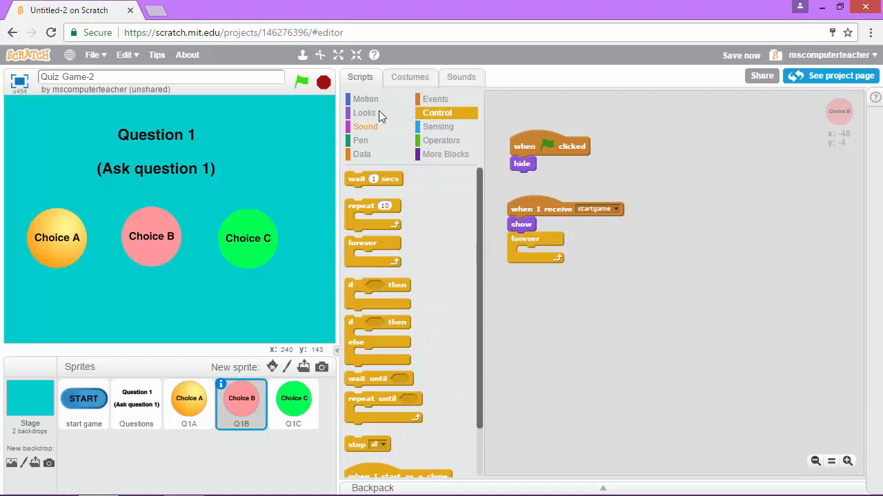
{"action": "left_click", "coordinate": [365, 99]}
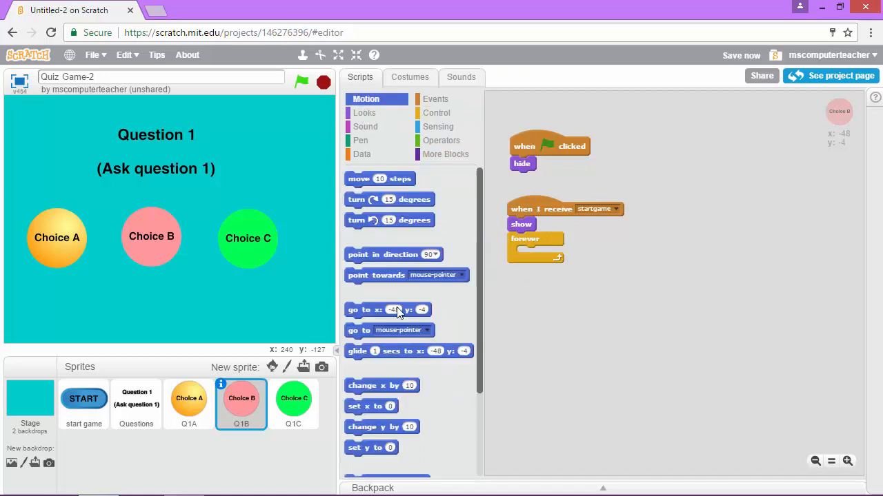
{"action": "left_click_drag", "start_coordinate": [387, 309], "coordinate": [558, 254]}
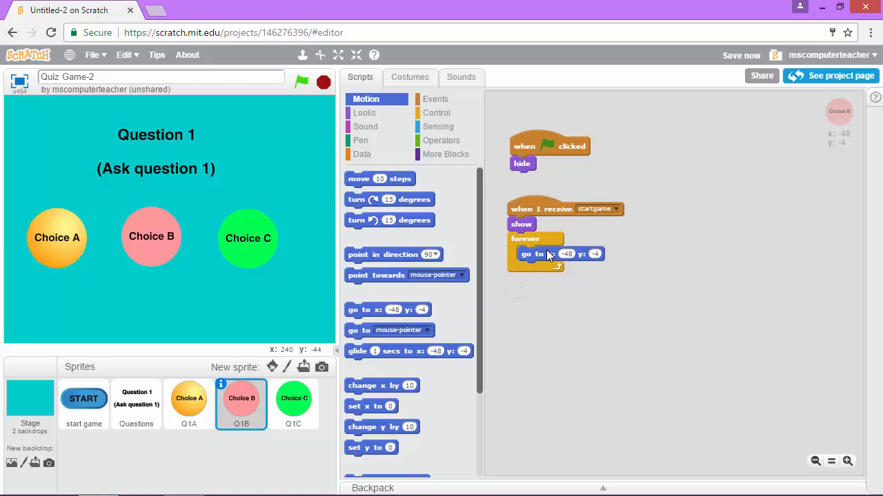
{"action": "mouse_move", "coordinate": [592, 312]}
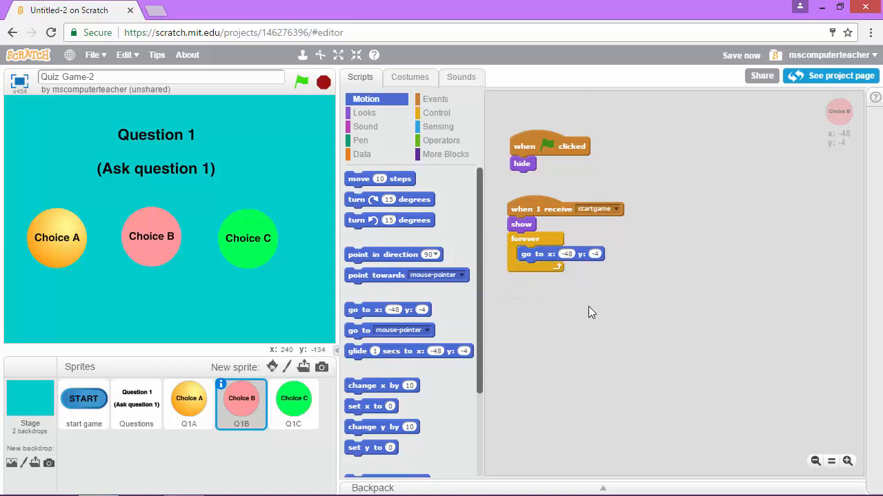
{"action": "mouse_move", "coordinate": [572, 262]}
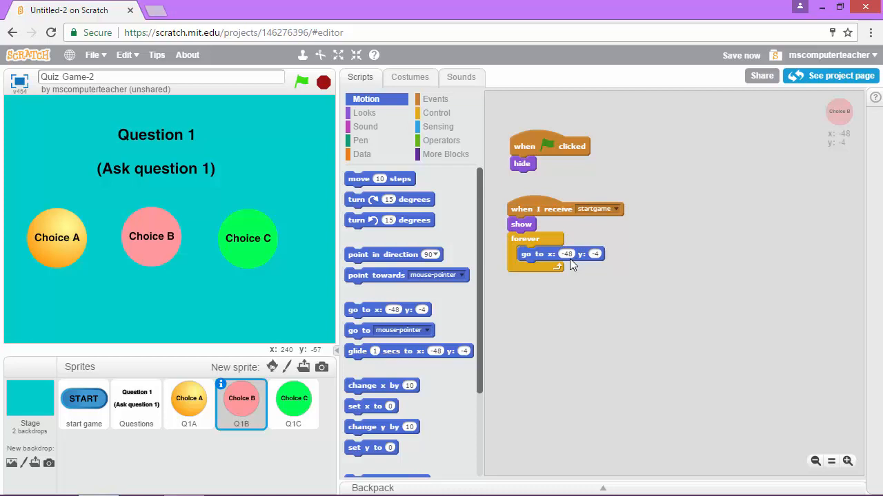
{"action": "mouse_move", "coordinate": [299, 411]}
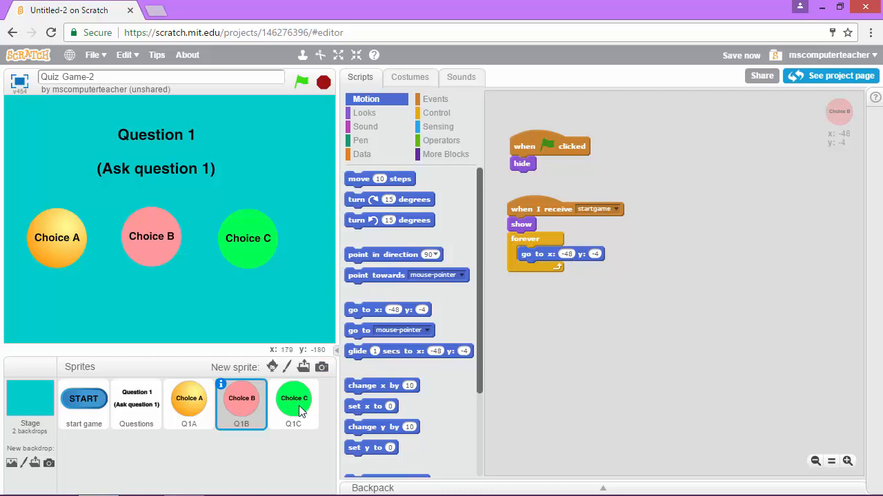
- Give Q1C a green-flag script that hides the sprite
{"action": "left_click", "coordinate": [293, 405]}
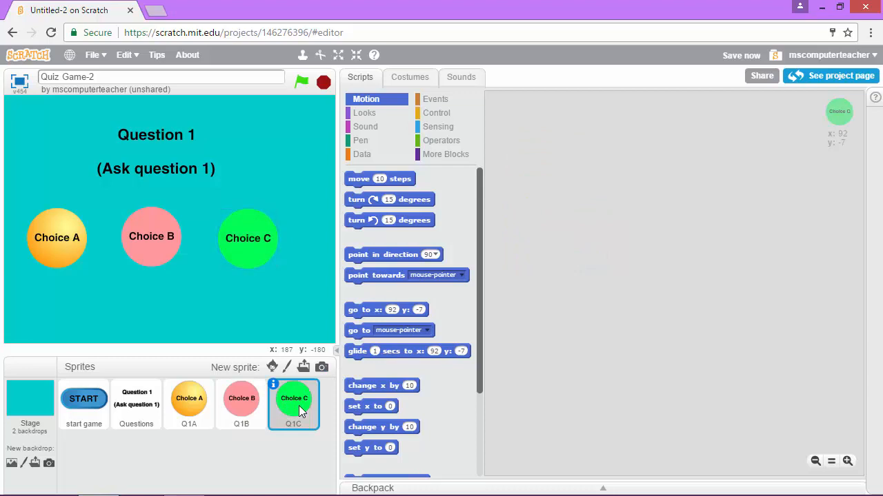
{"action": "left_click", "coordinate": [436, 99]}
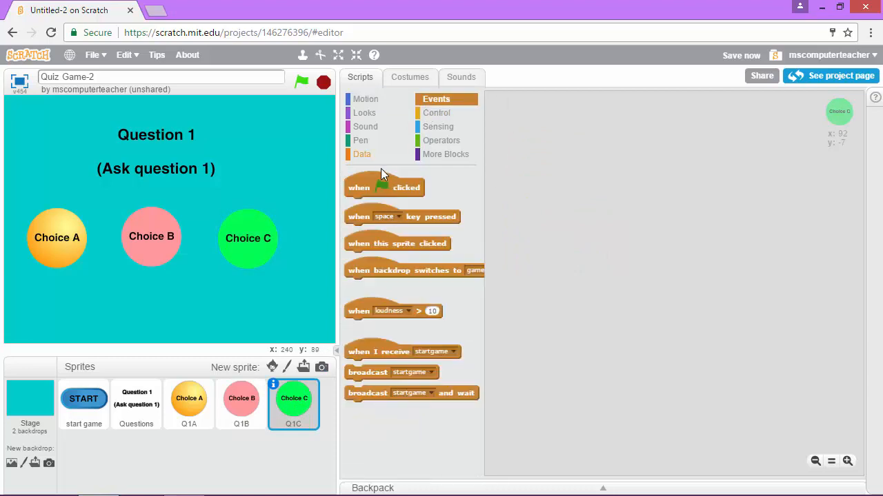
{"action": "left_click_drag", "start_coordinate": [384, 188], "coordinate": [575, 132]}
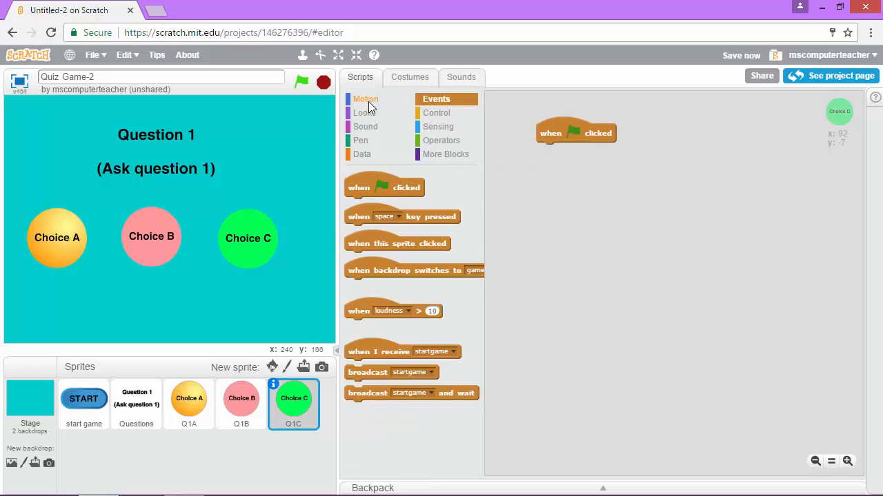
{"action": "left_click", "coordinate": [364, 113]}
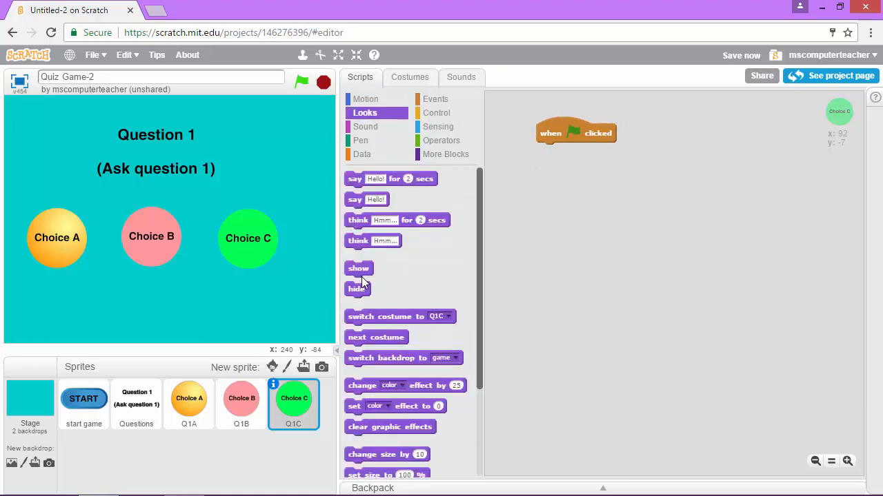
{"action": "left_click_drag", "start_coordinate": [355, 290], "coordinate": [557, 157]}
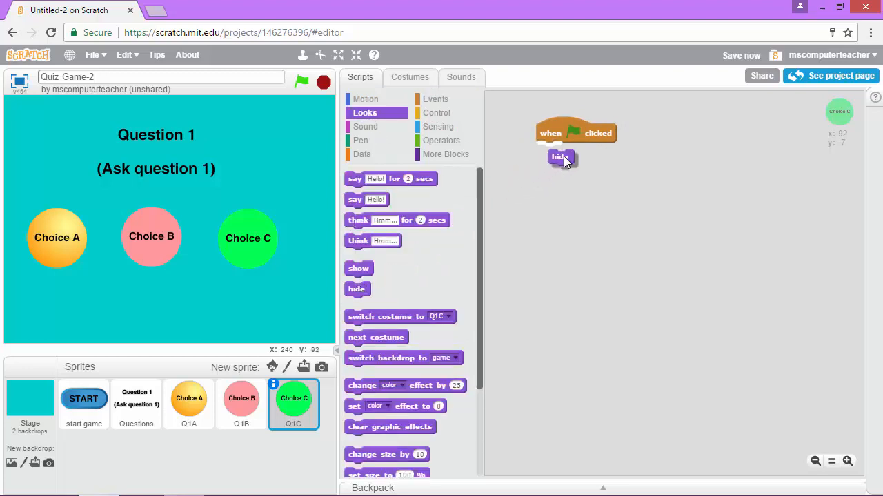
{"action": "left_click_drag", "start_coordinate": [557, 157], "coordinate": [549, 150]}
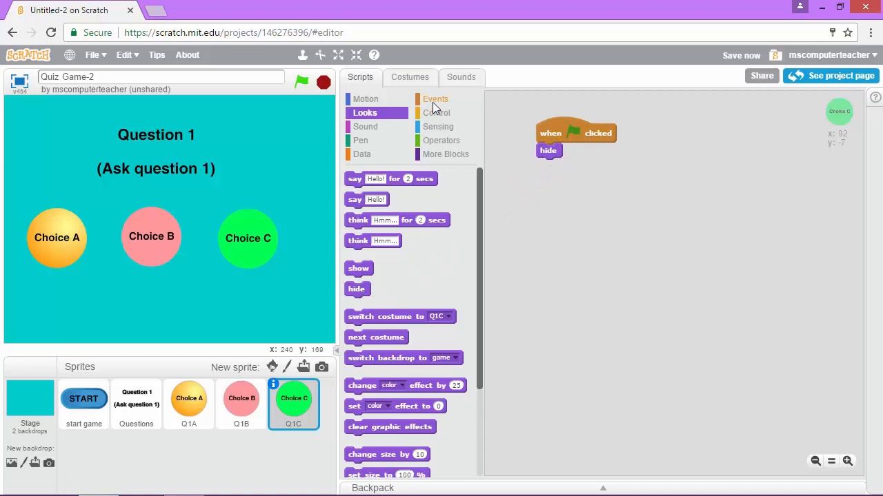
- On startgame, show Q1C and forever go to its fixed position at x 92
{"action": "left_click", "coordinate": [436, 99]}
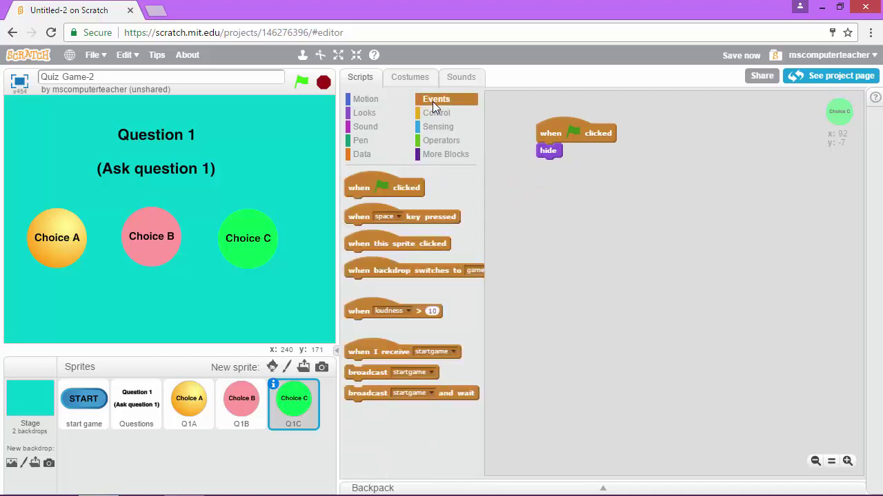
{"action": "mouse_move", "coordinate": [381, 339]}
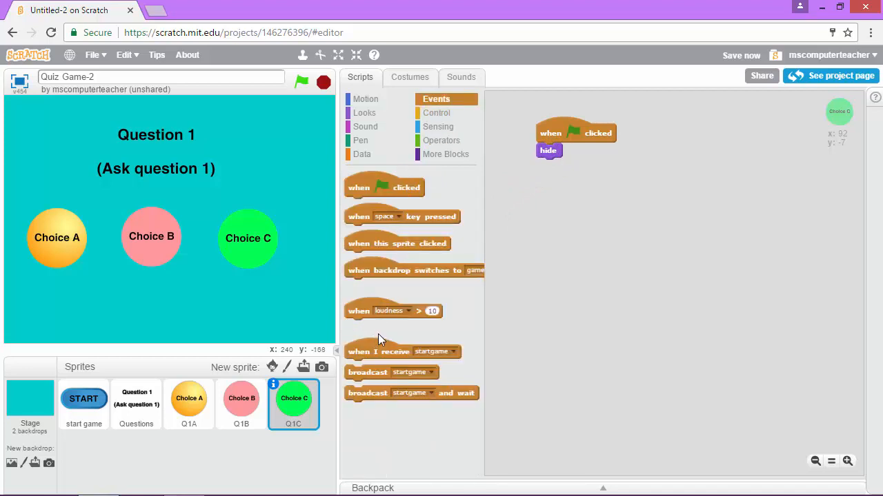
{"action": "left_click_drag", "start_coordinate": [377, 352], "coordinate": [585, 188]}
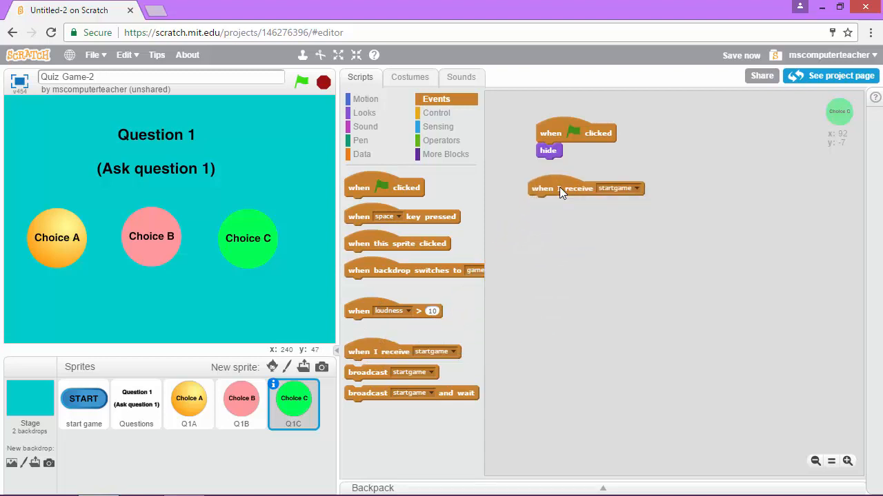
{"action": "left_click", "coordinate": [364, 113]}
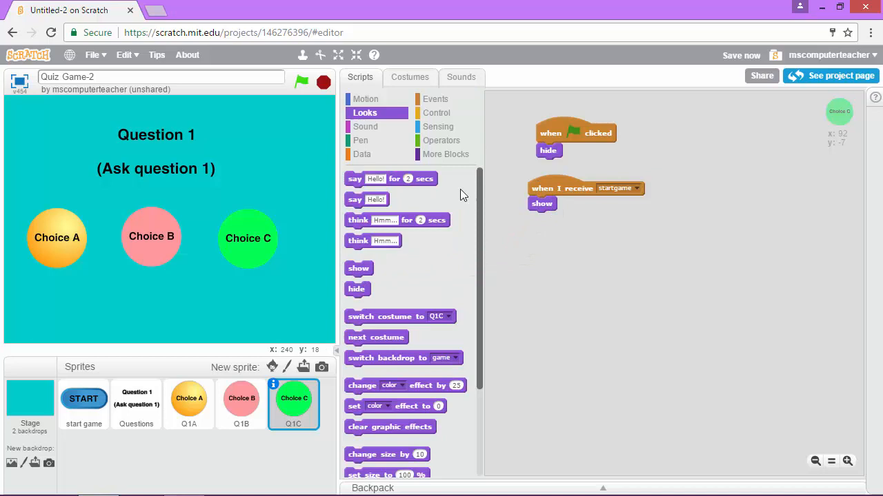
{"action": "left_click", "coordinate": [436, 113]}
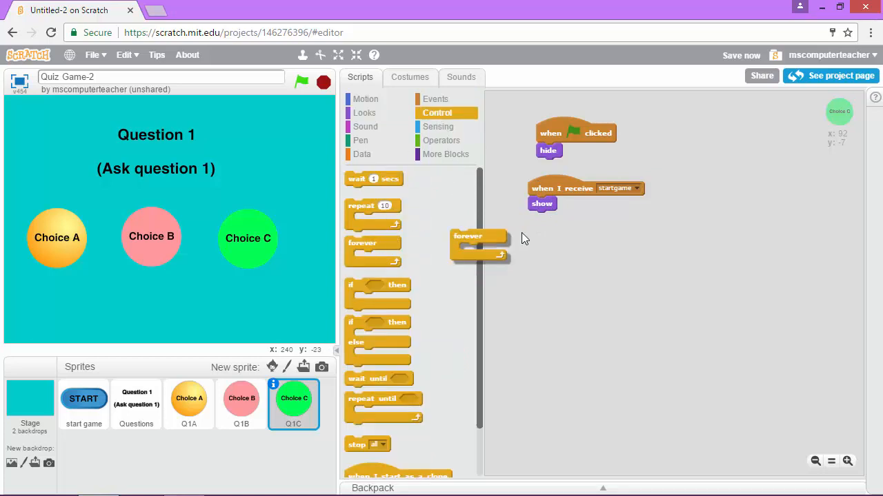
{"action": "left_click_drag", "start_coordinate": [478, 236], "coordinate": [558, 217]}
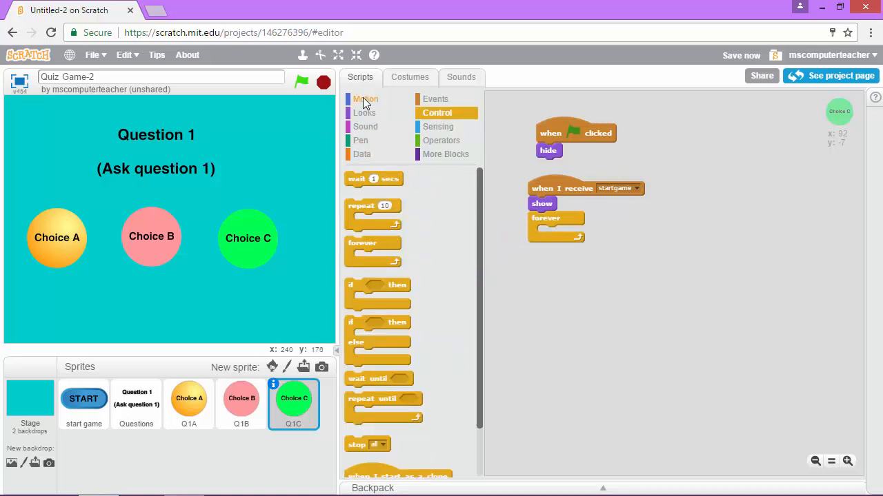
{"action": "left_click", "coordinate": [366, 99]}
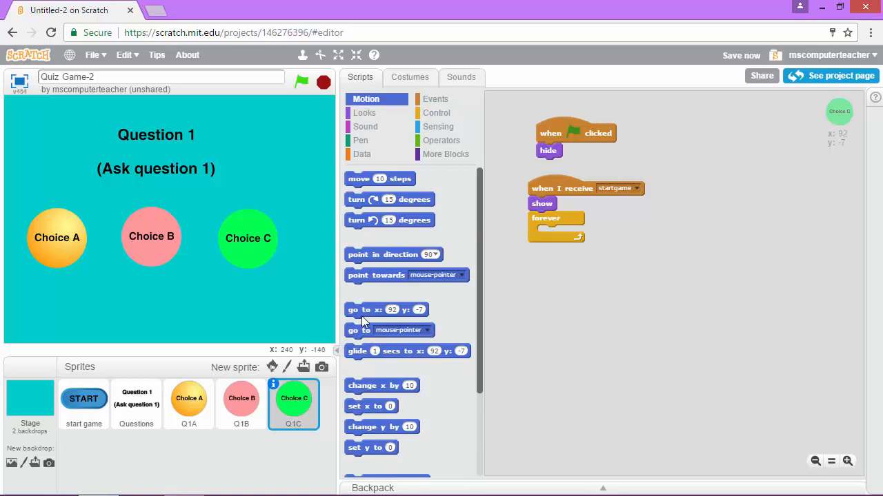
{"action": "left_click_drag", "start_coordinate": [387, 309], "coordinate": [576, 233]}
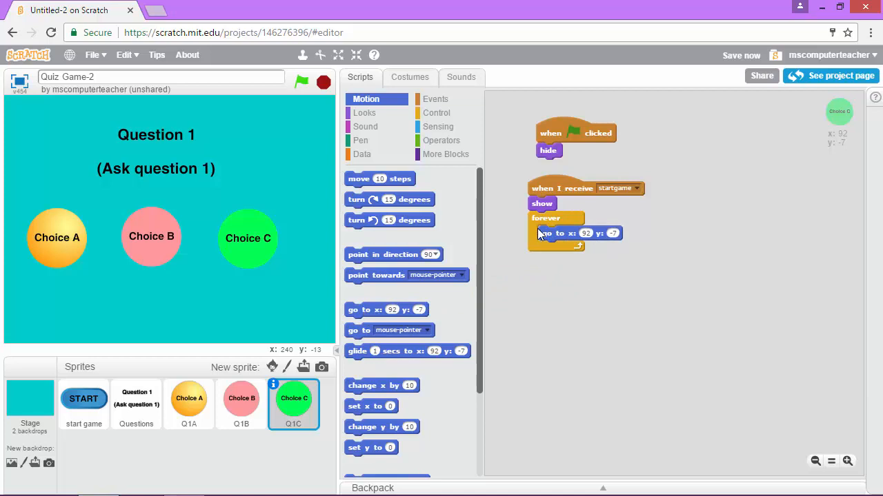
{"action": "mouse_move", "coordinate": [276, 153]}
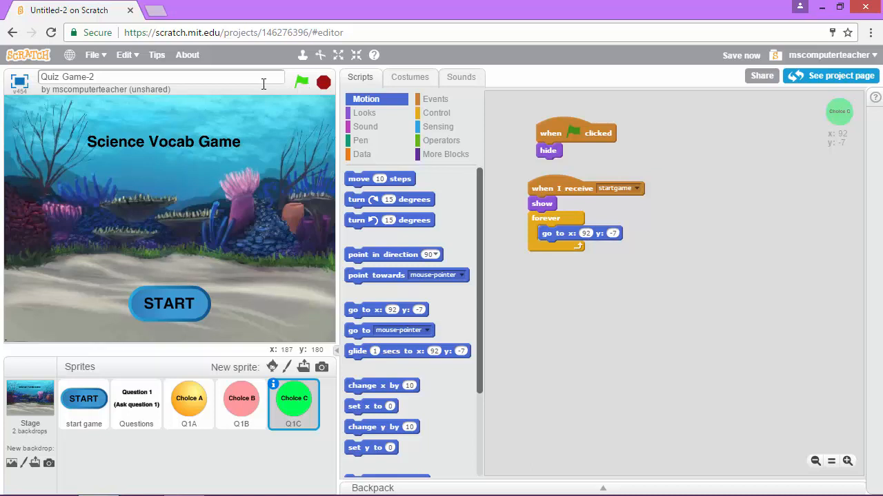
{"action": "mouse_move", "coordinate": [196, 303]}
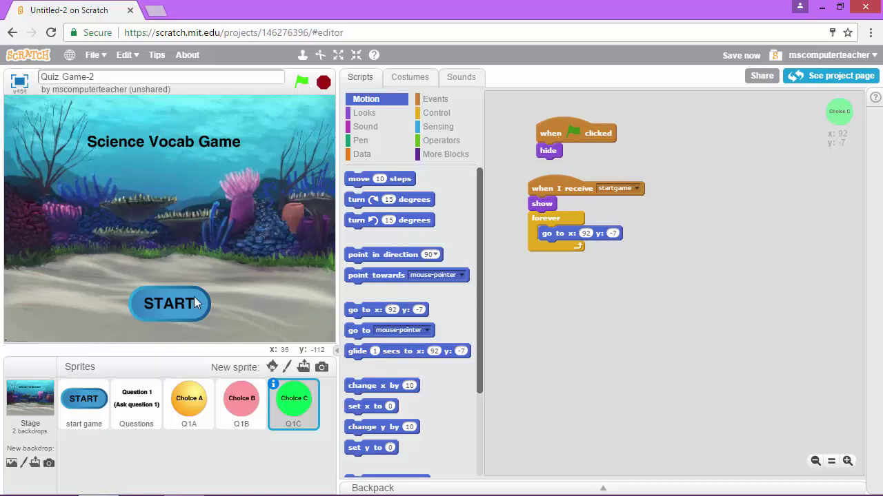
{"action": "mouse_move", "coordinate": [177, 315]}
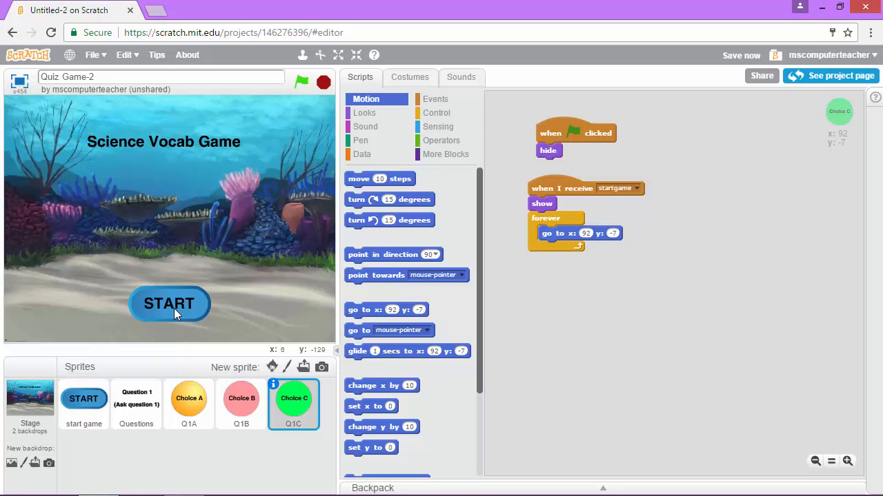
- Start the quiz from the Science Vocab Game title screen's START button
{"action": "left_click", "coordinate": [168, 305]}
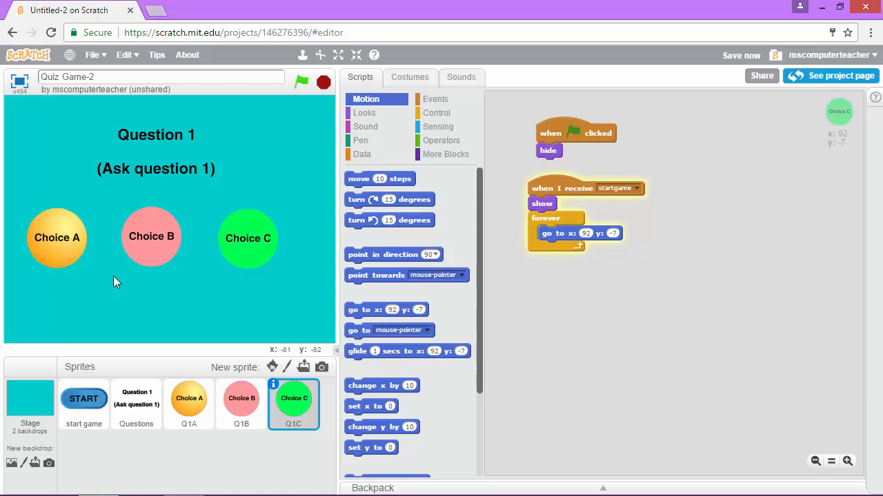
{"action": "mouse_move", "coordinate": [127, 284]}
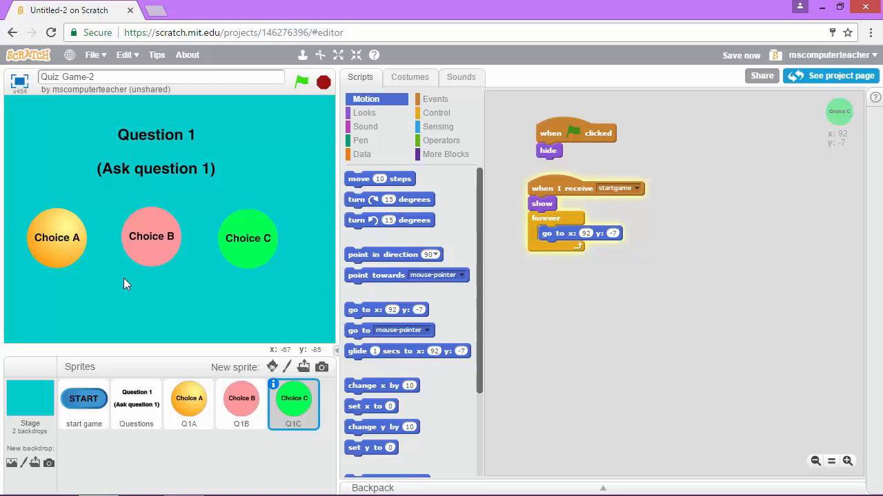
{"action": "mouse_move", "coordinate": [116, 283]}
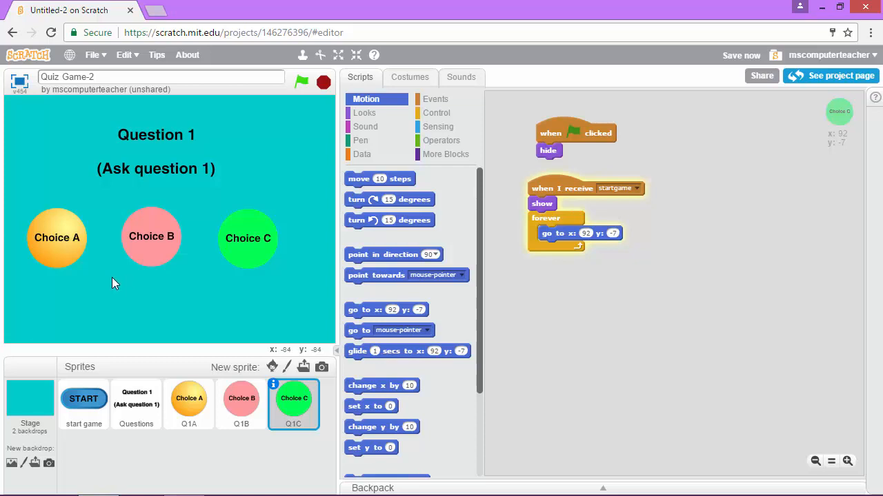